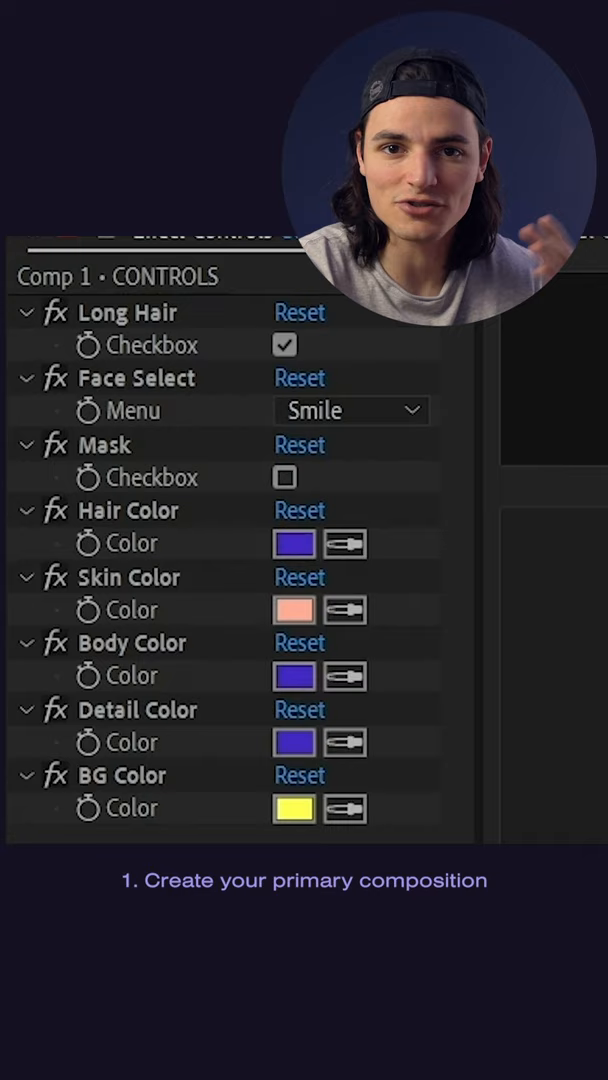
Step: Show the Essential Graphics panel from the Window menu for the character comp
{"action": "left_click", "coordinate": [140, 244]}
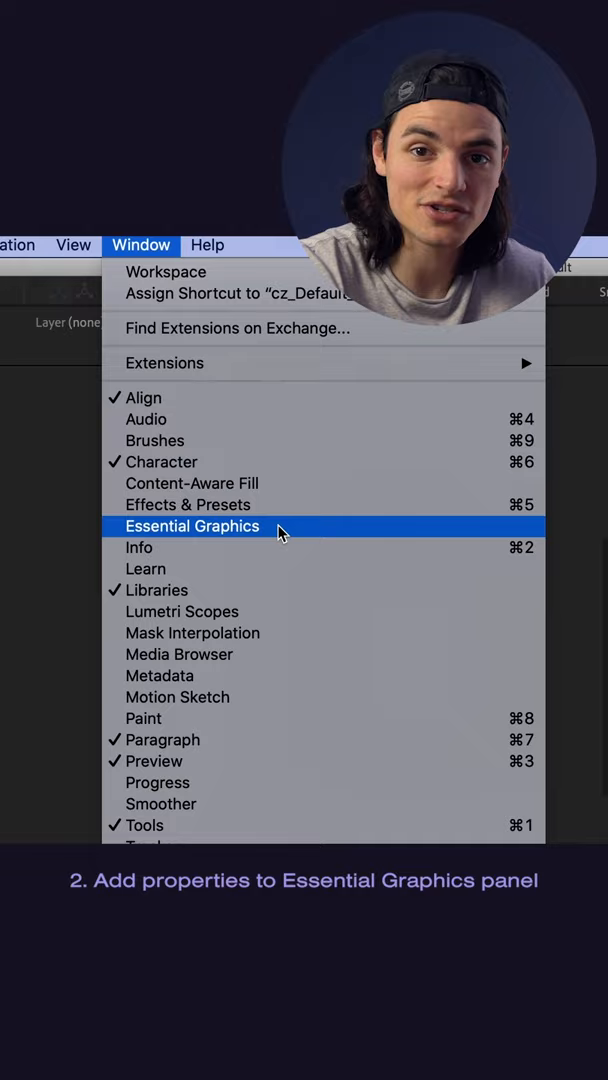
{"action": "left_click", "coordinate": [192, 526]}
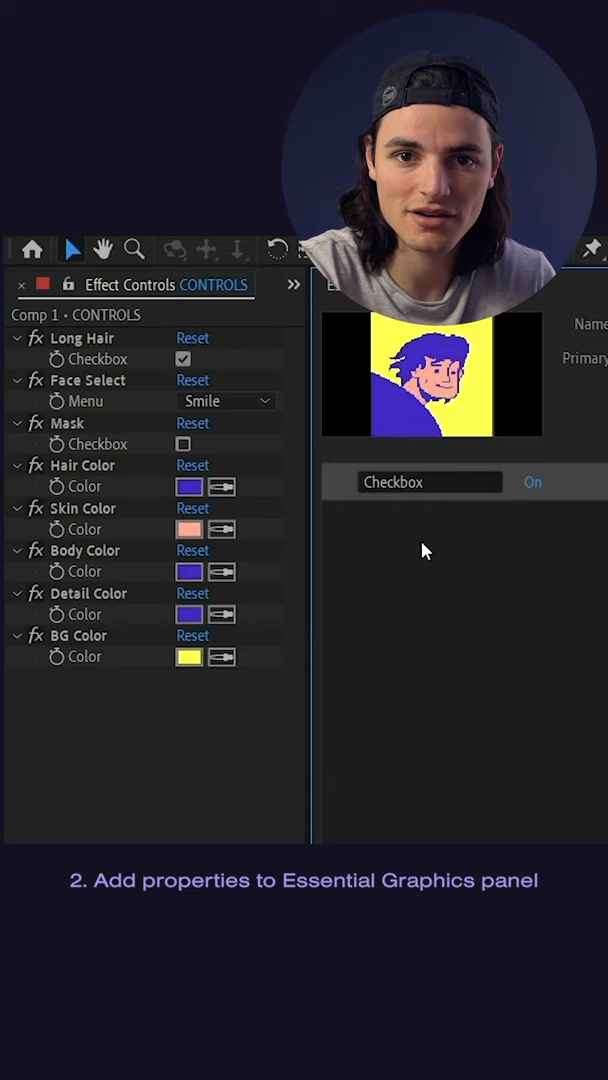